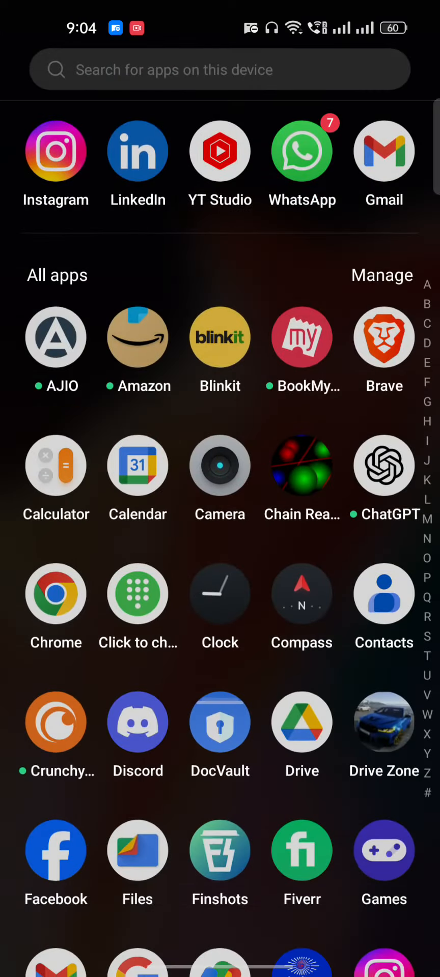
Launch the X app by searching 'x' in the app drawer.
type("x")
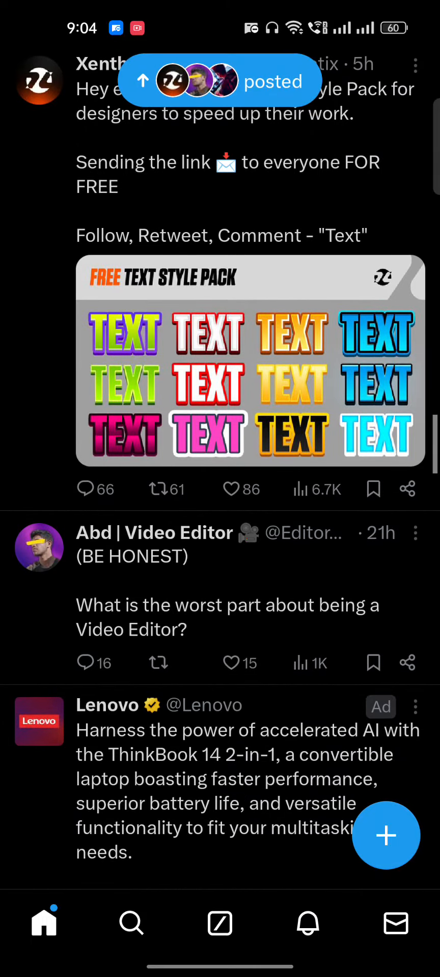
Reach Settings and privacy from the account side menu.
scroll("down", 3)
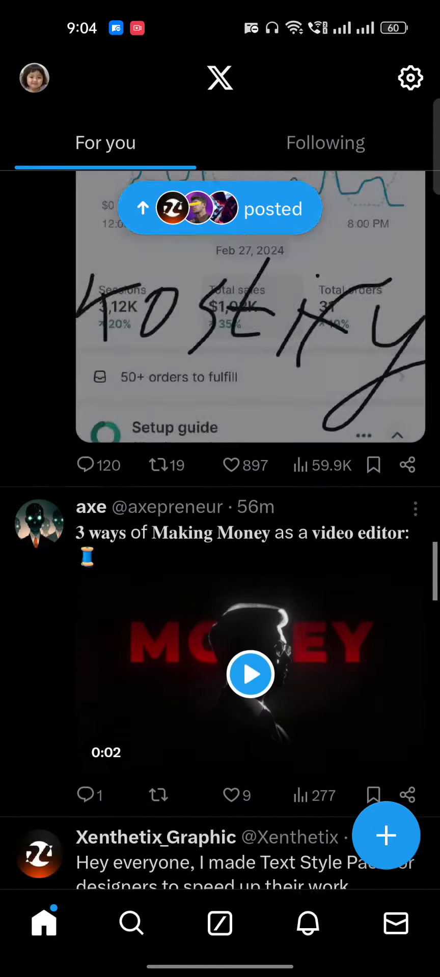
scroll("down", 3)
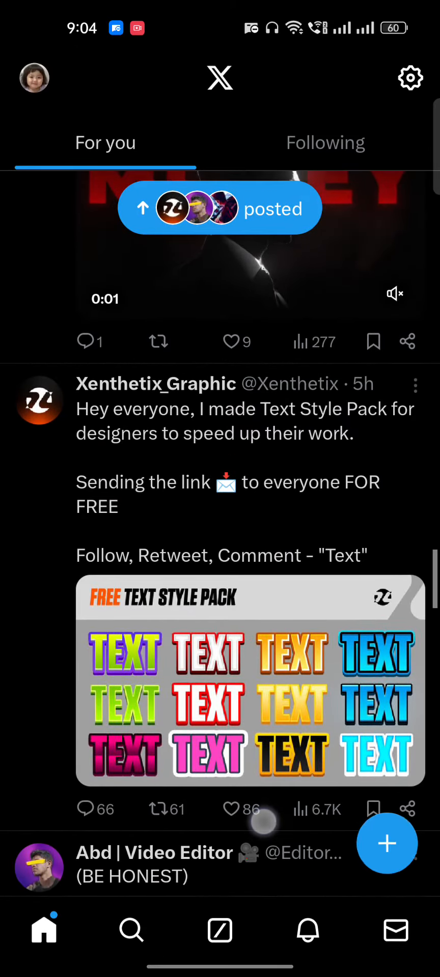
left_click(34, 79)
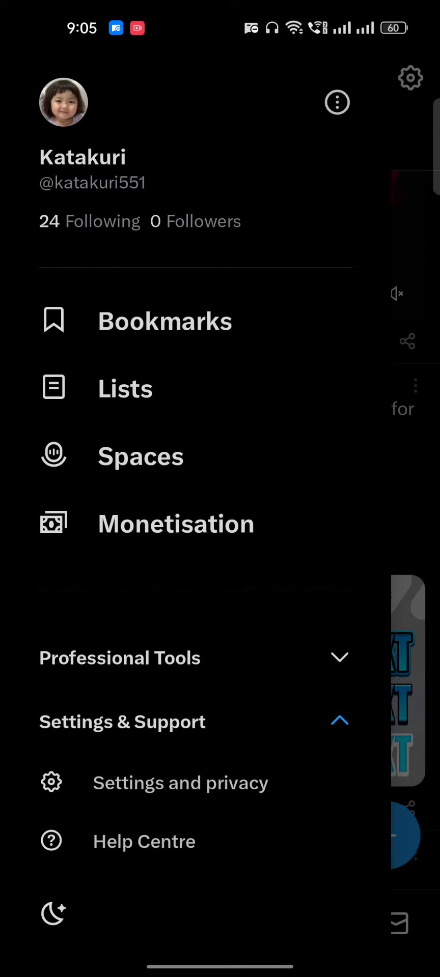
left_click(106, 785)
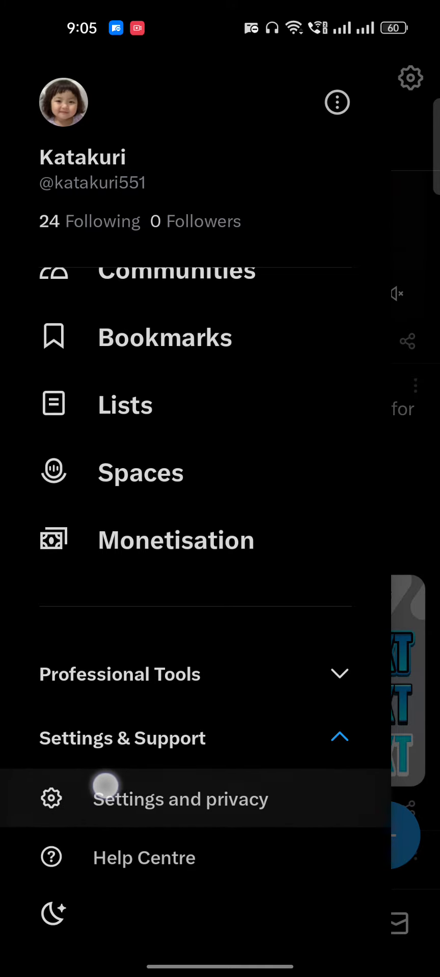
left_click(180, 799)
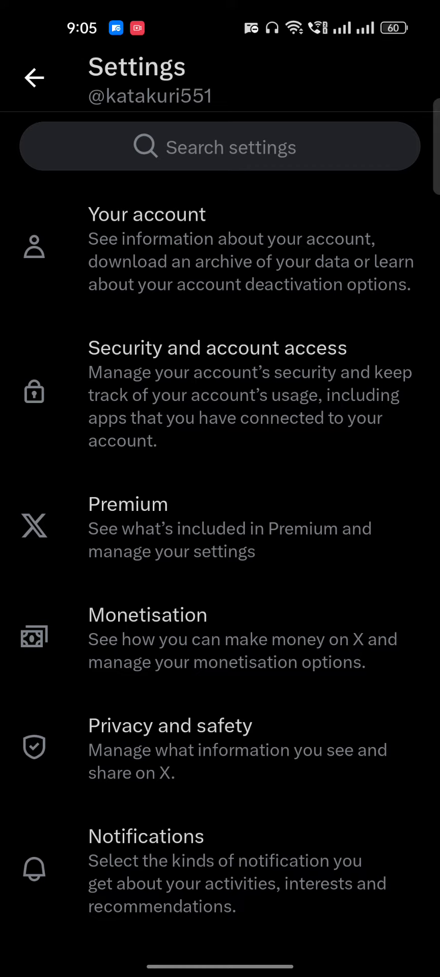
Go through Privacy and safety and Content you see to Search settings.
scroll("down", 3)
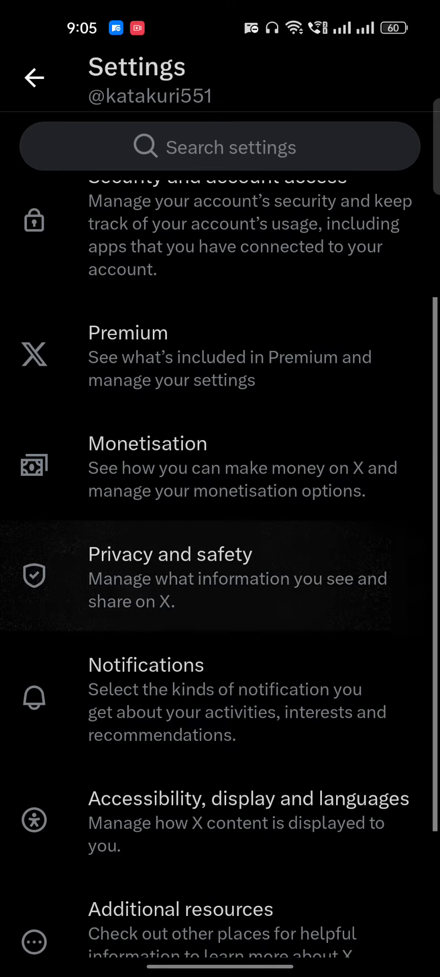
left_click(170, 554)
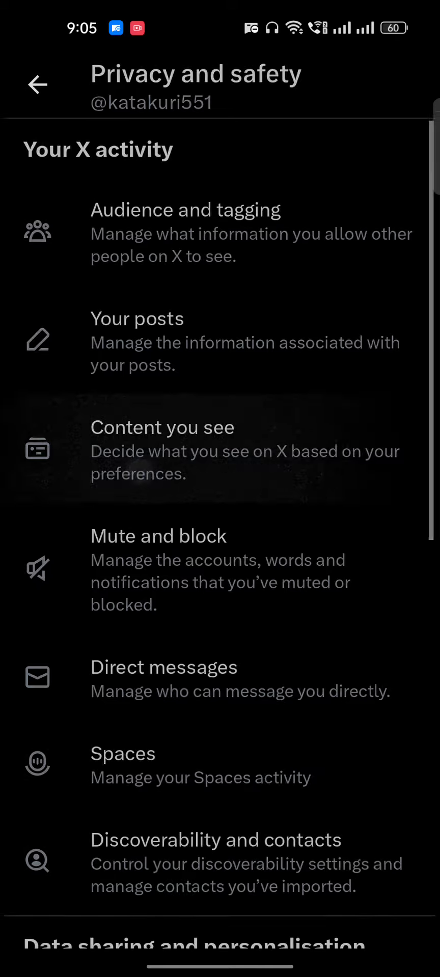
left_click(163, 450)
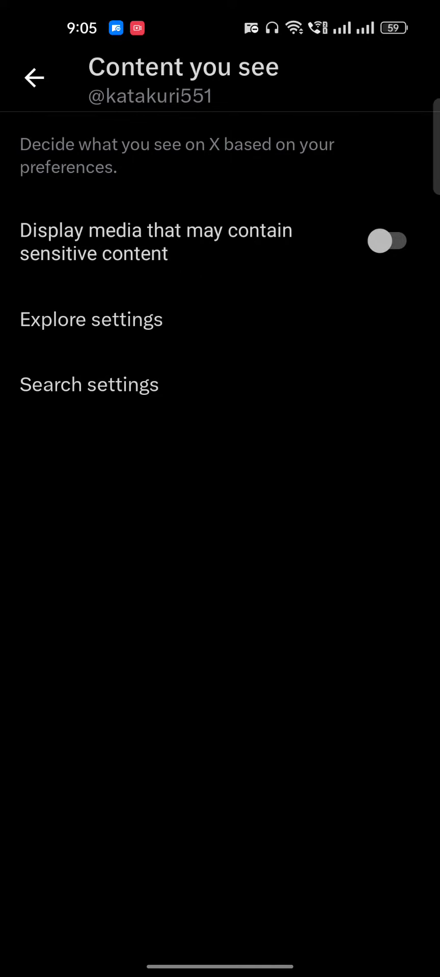
left_click(89, 385)
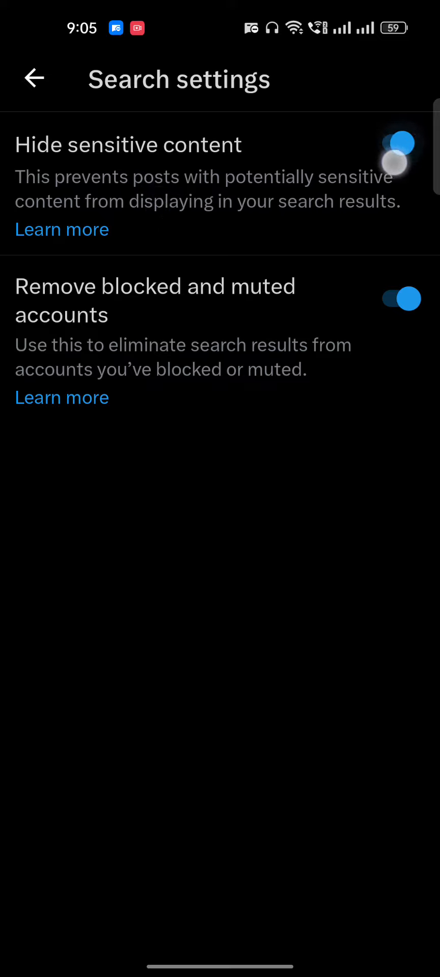
Switch the 'Hide sensitive content' toggle off in Search settings.
left_click(400, 145)
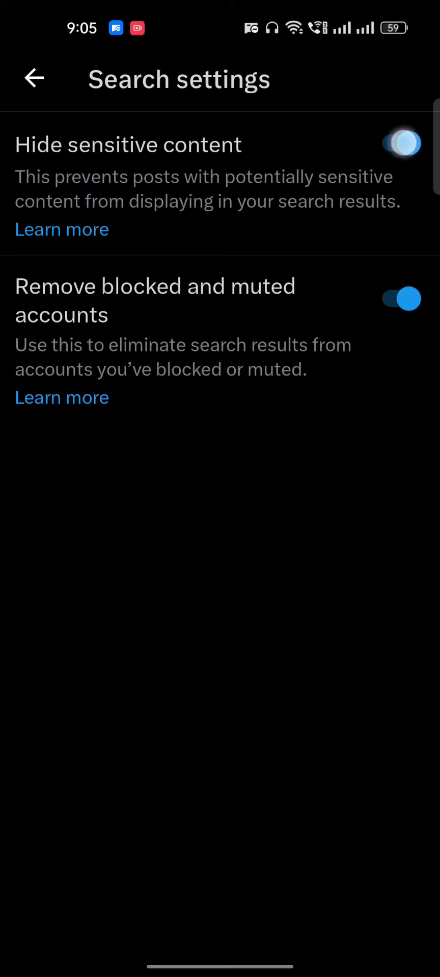
left_click(397, 145)
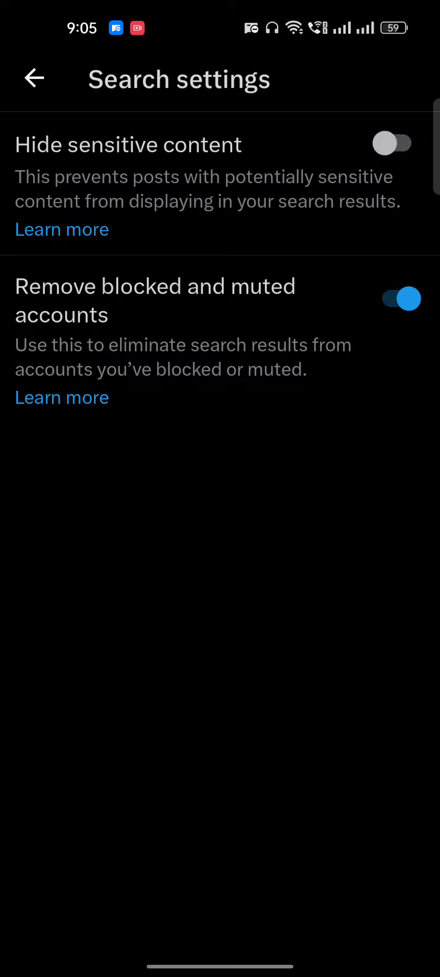